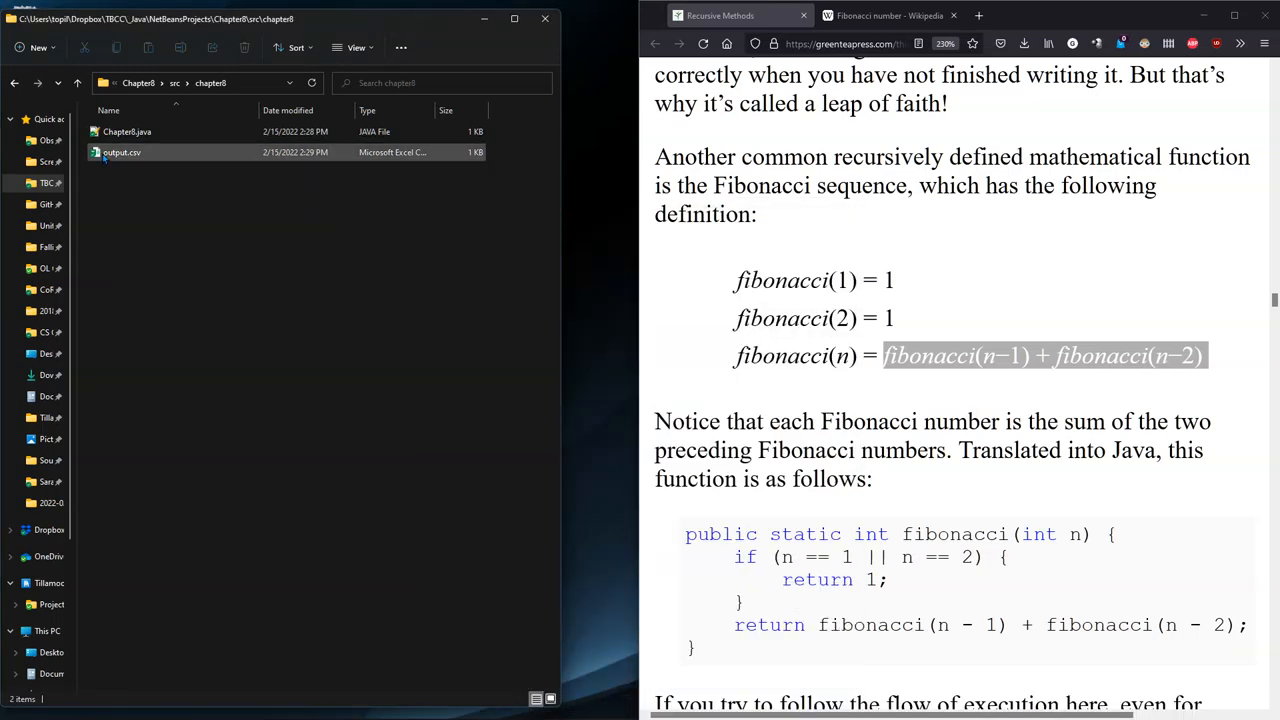
pyautogui.moveTo(120, 152)
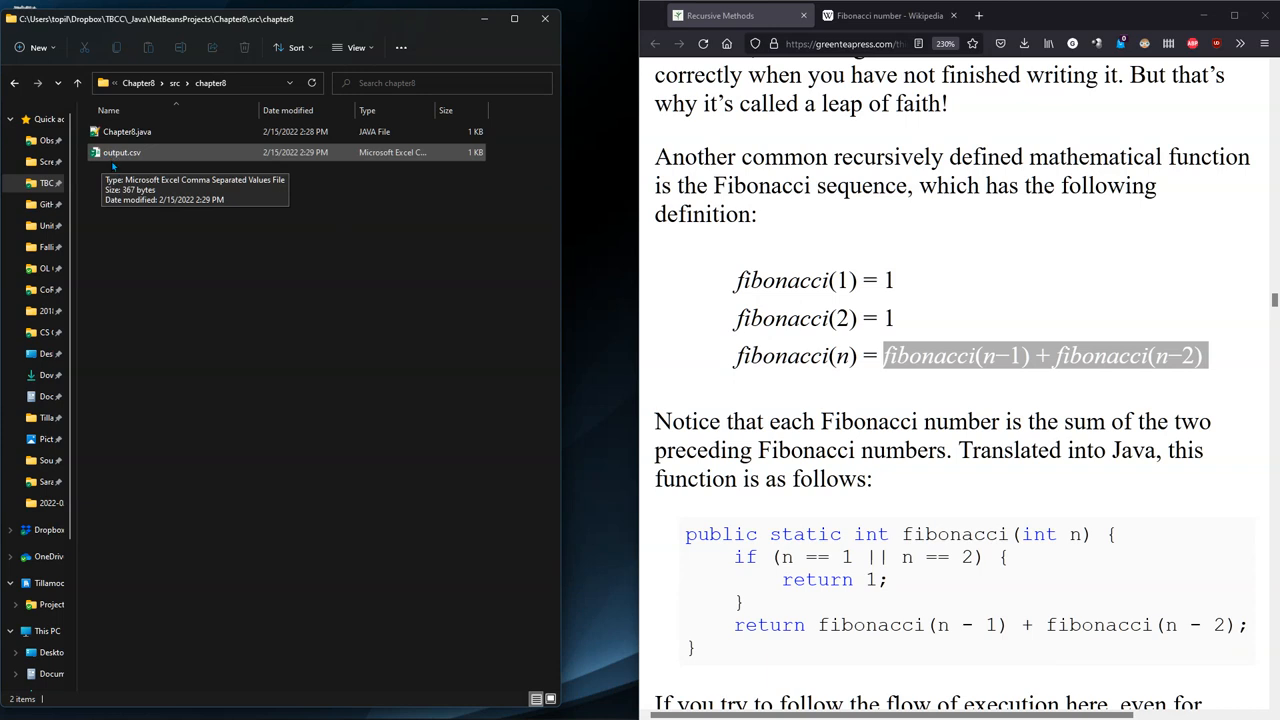
pyautogui.moveTo(112, 164)
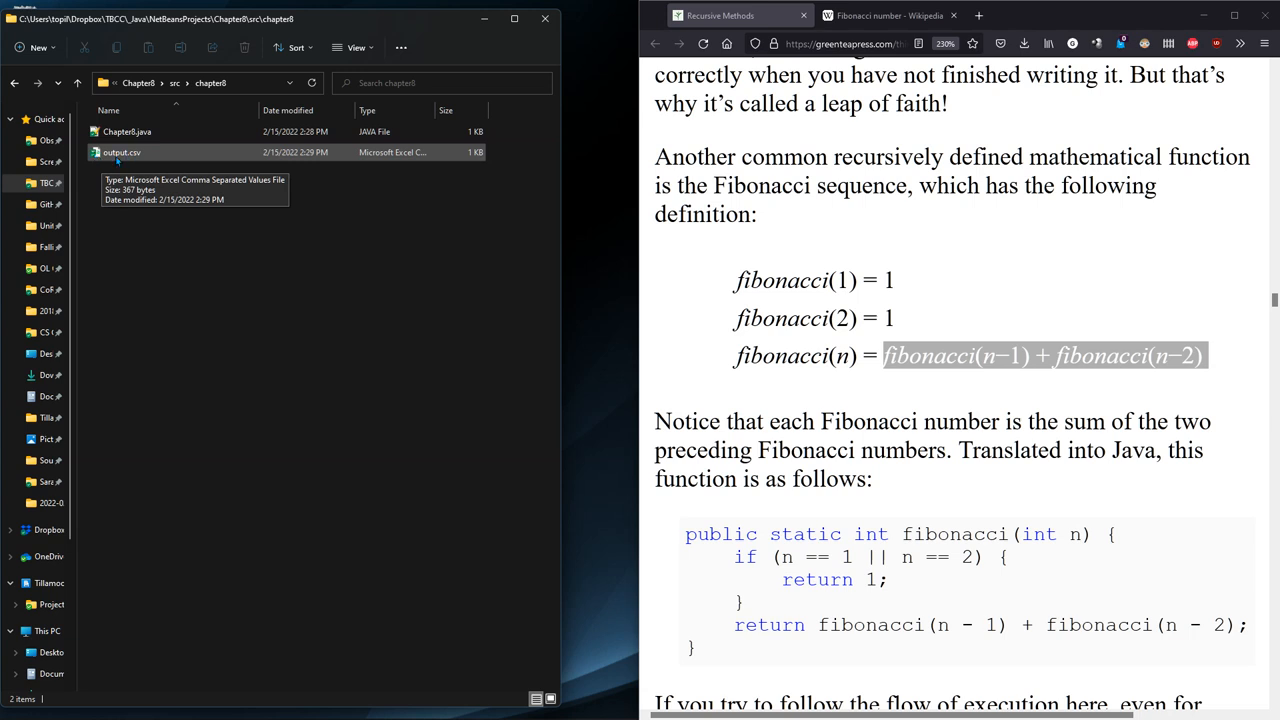
# Open output.csv and save it as an Excel Workbook (*.xlsx) named output.xlsx
pyautogui.doubleClick(120, 152)
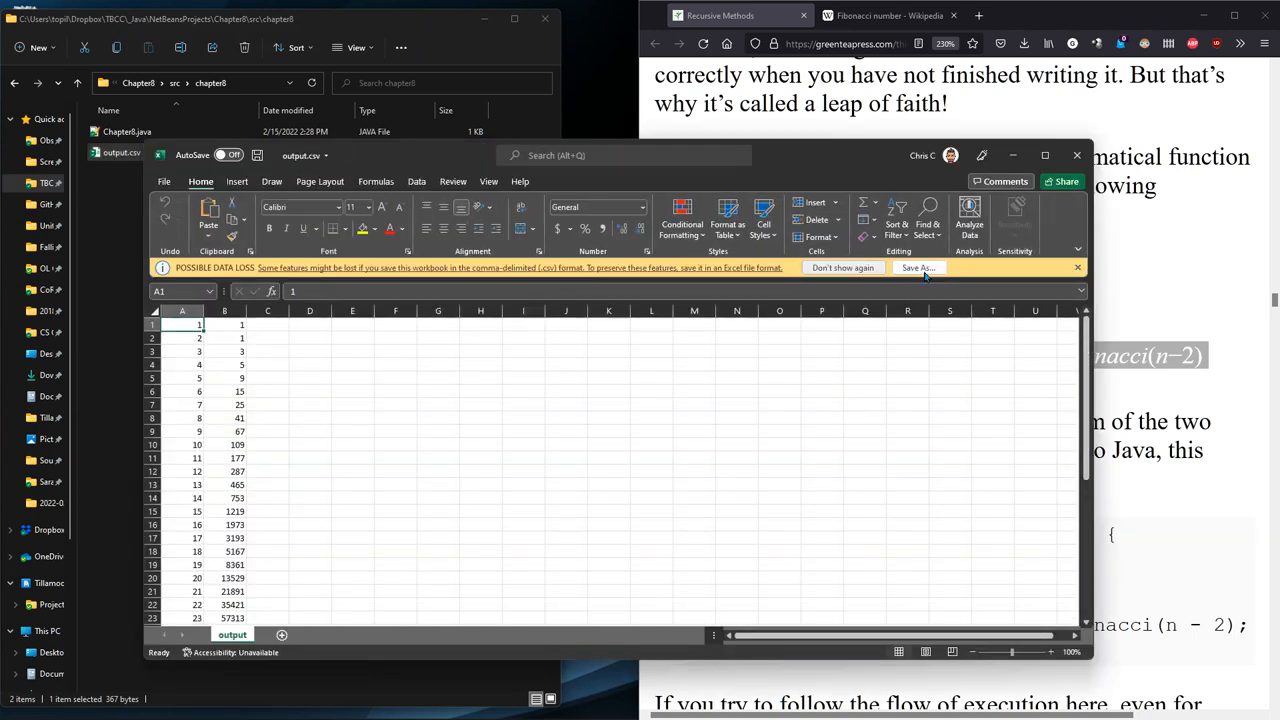
pyautogui.click(916, 268)
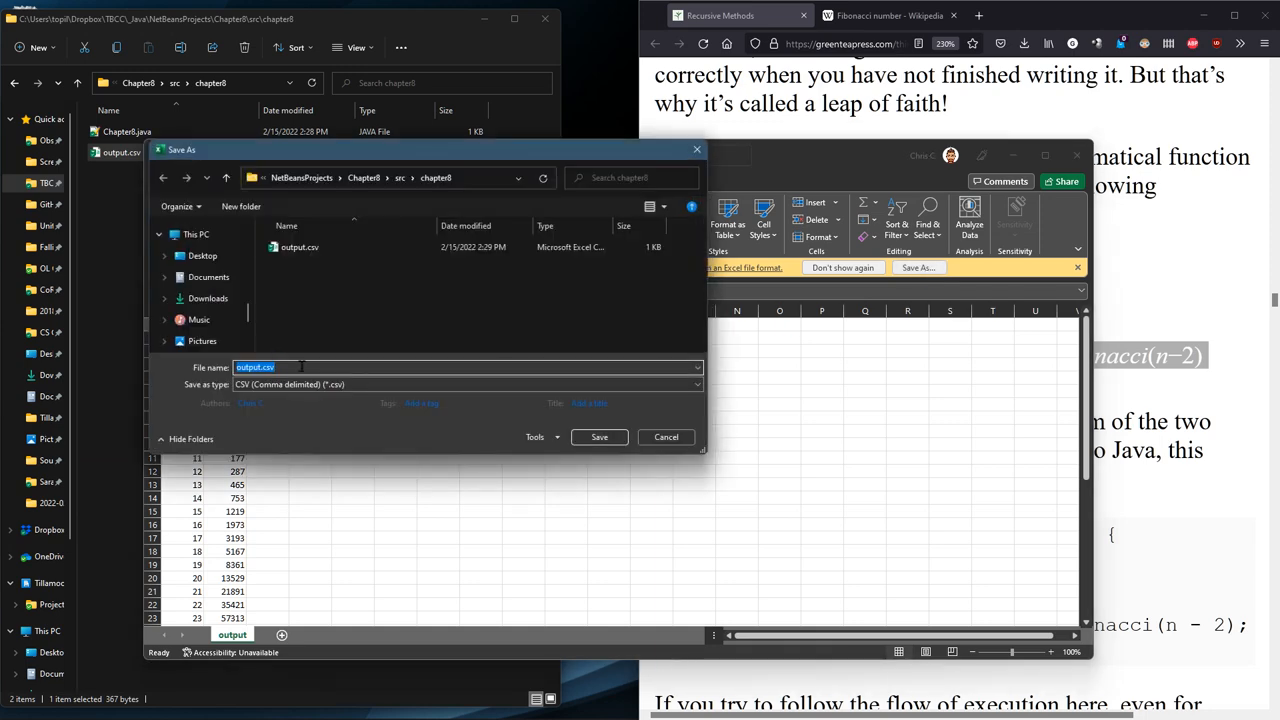
pyautogui.click(464, 384)
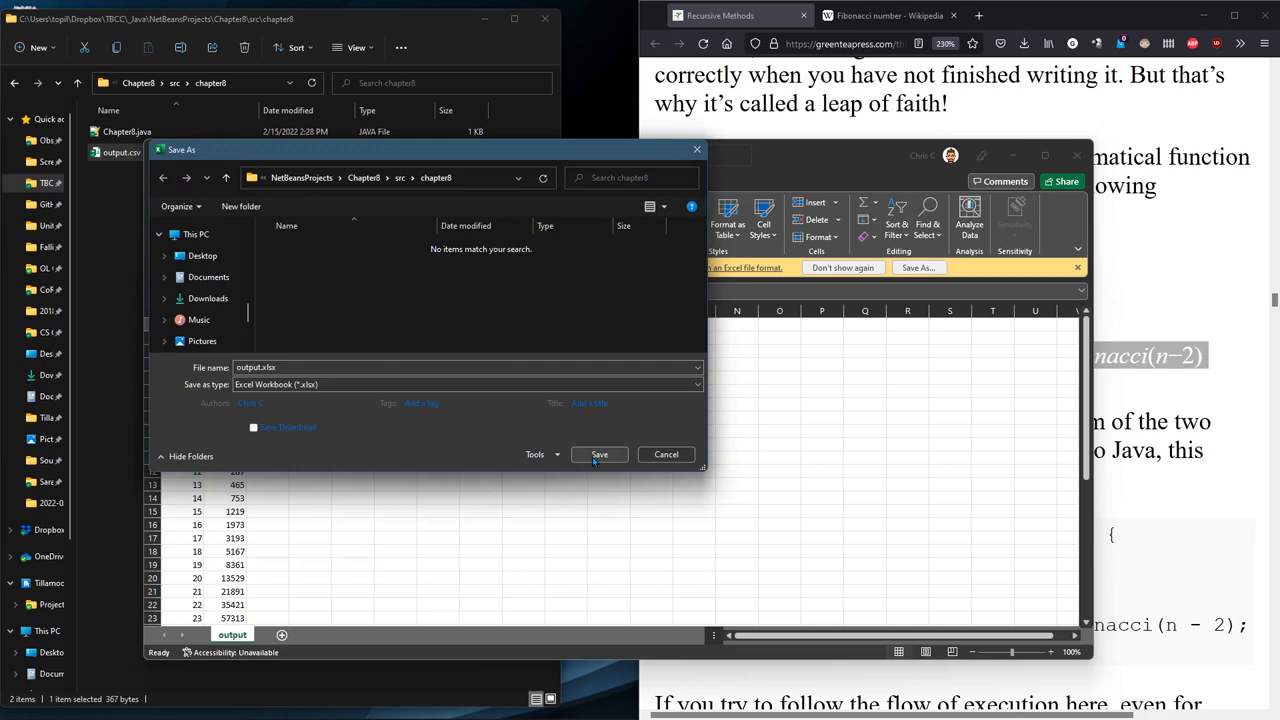
pyautogui.click(600, 454)
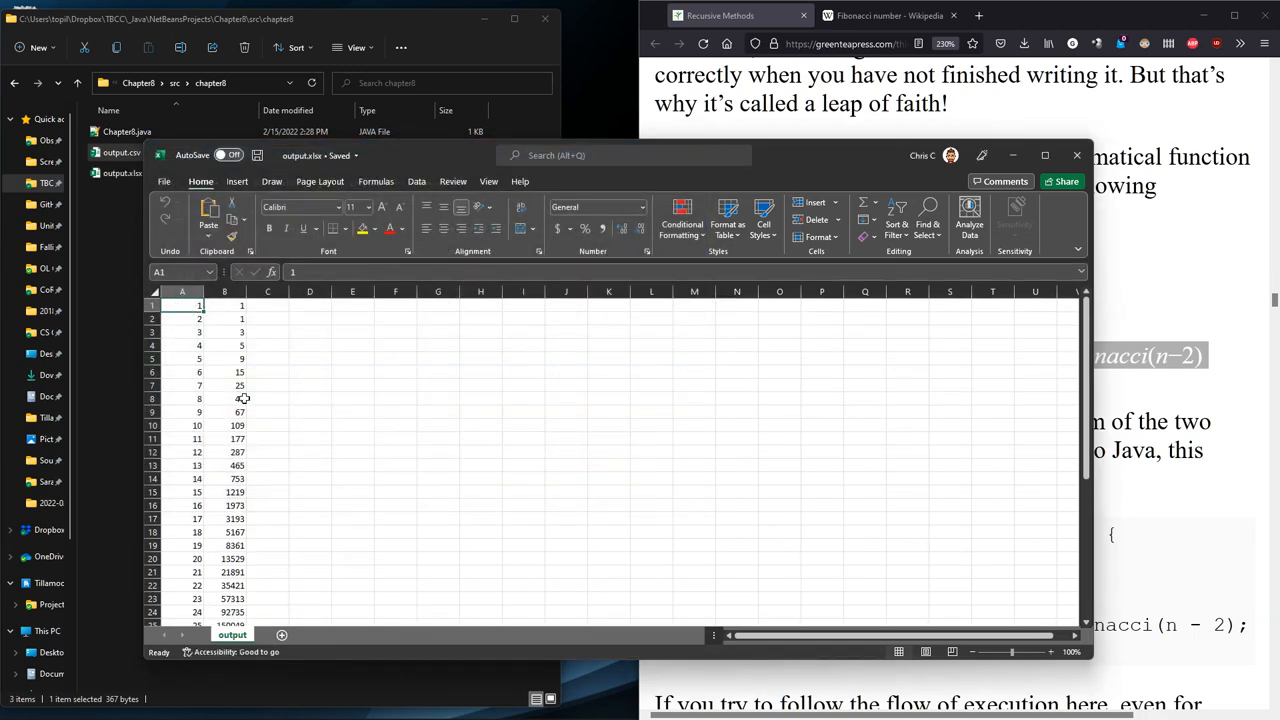
# Select the call-count data range A1:B38 across both columns
pyautogui.scroll(-3)
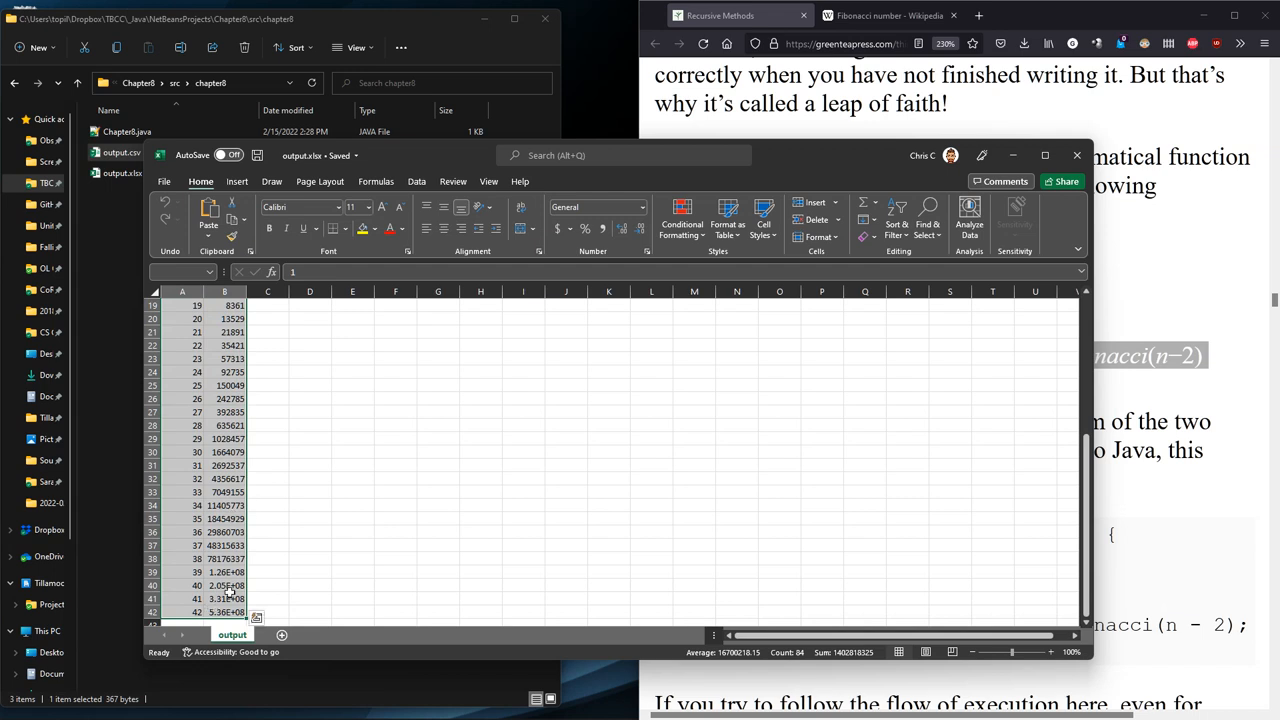
pyautogui.click(224, 558)
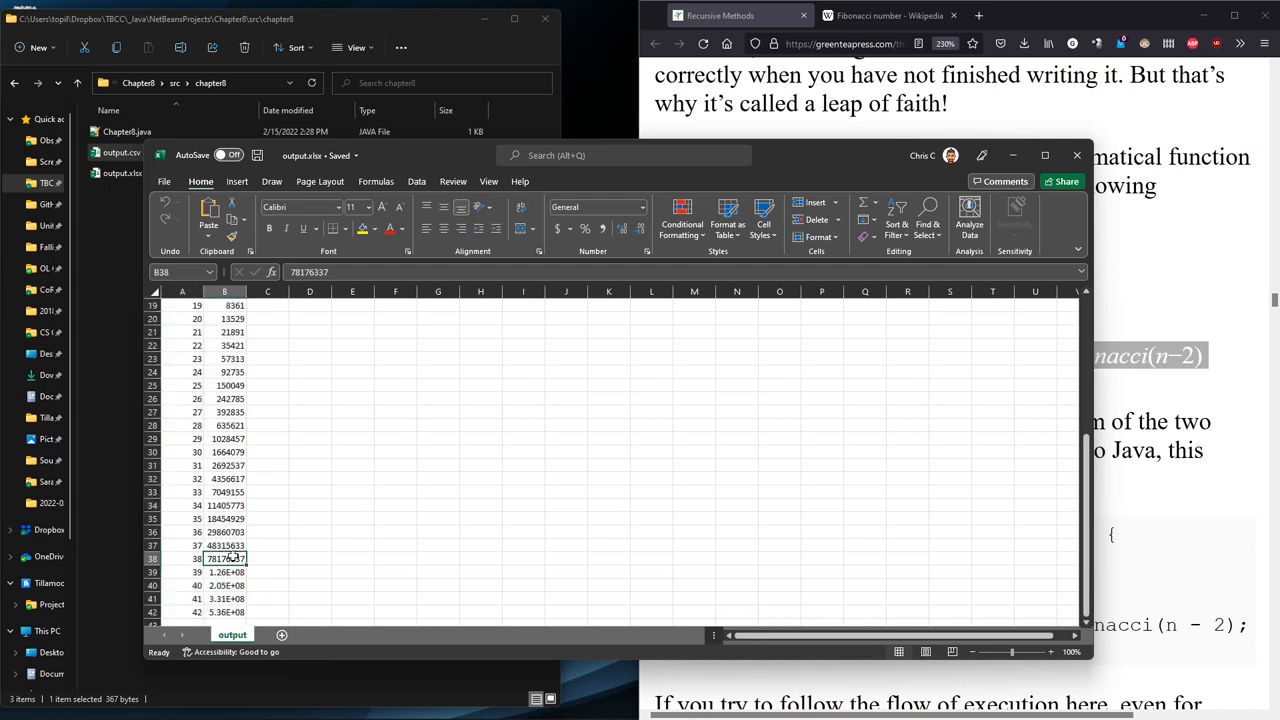
pyautogui.scroll(3)
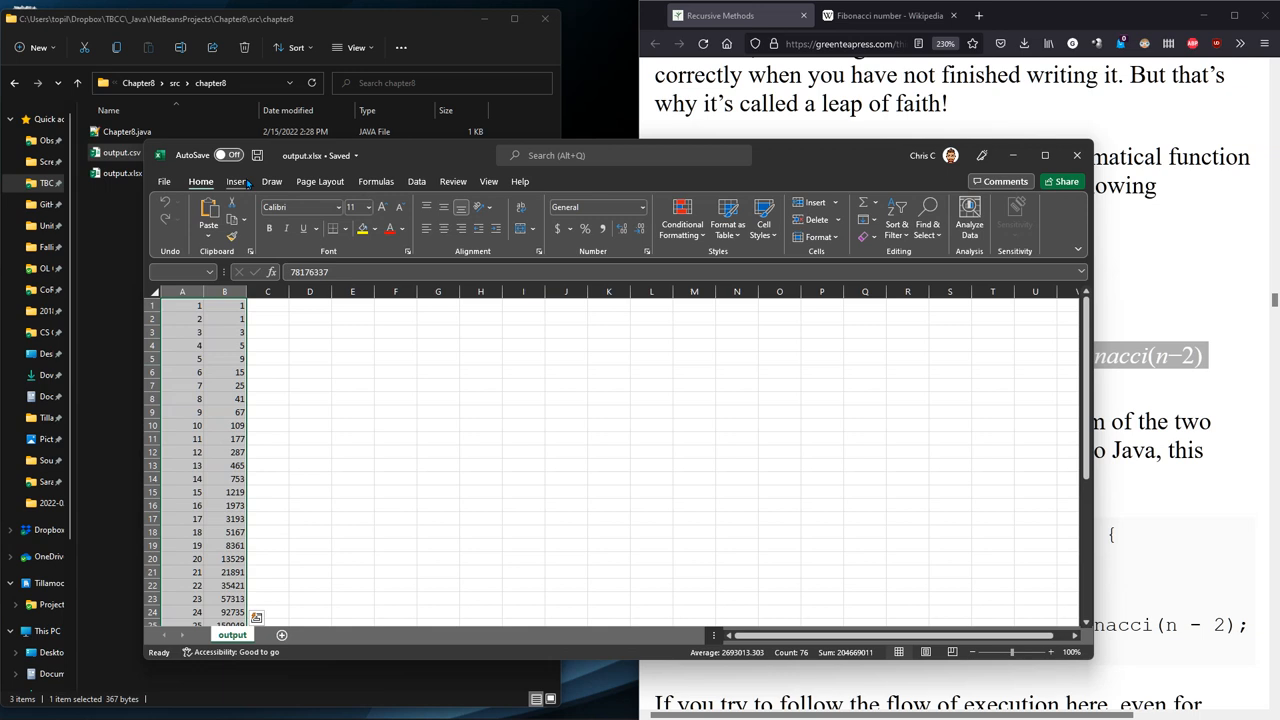
# Insert a 2-D Line with Markers chart of the selected call counts
pyautogui.click(236, 182)
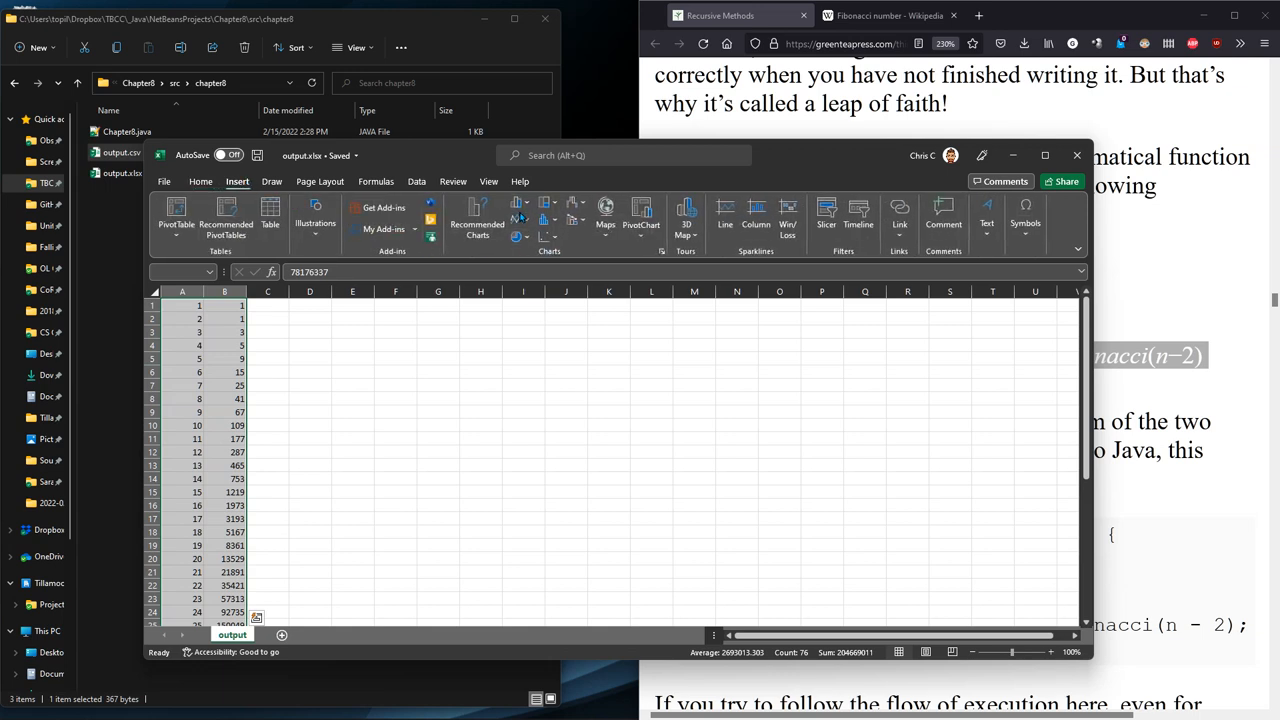
pyautogui.moveTo(520, 216)
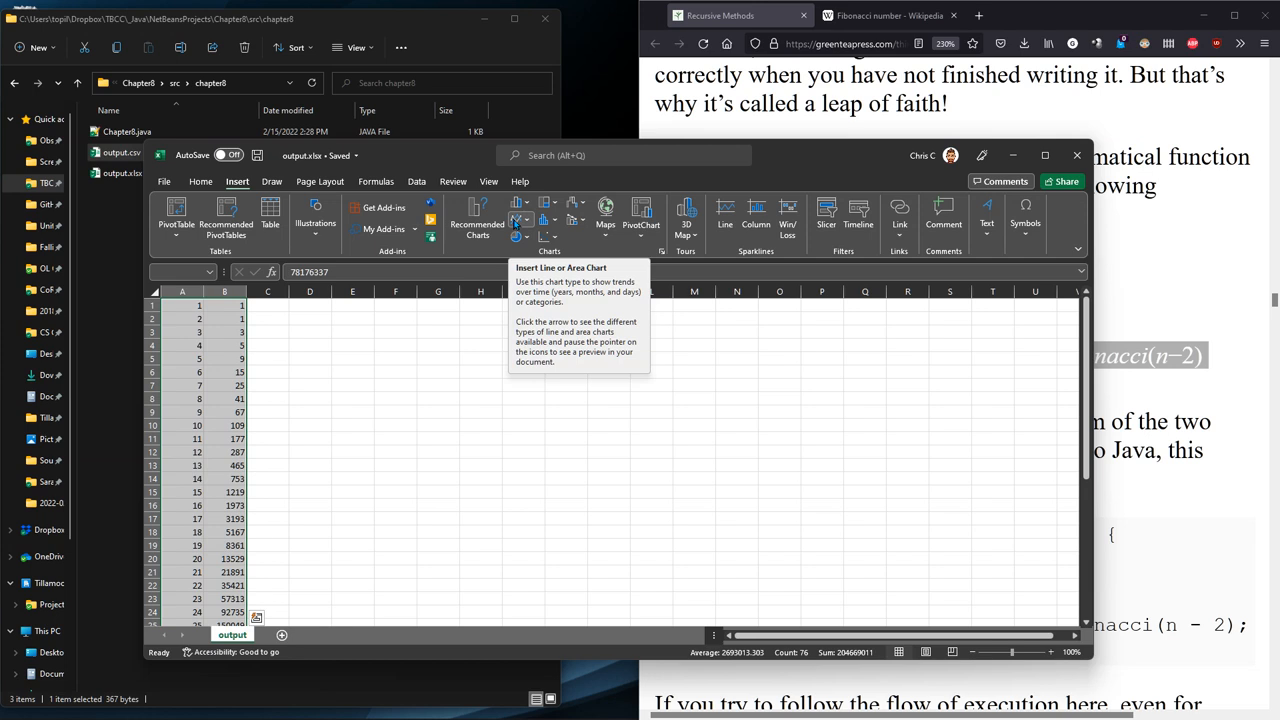
pyautogui.click(516, 206)
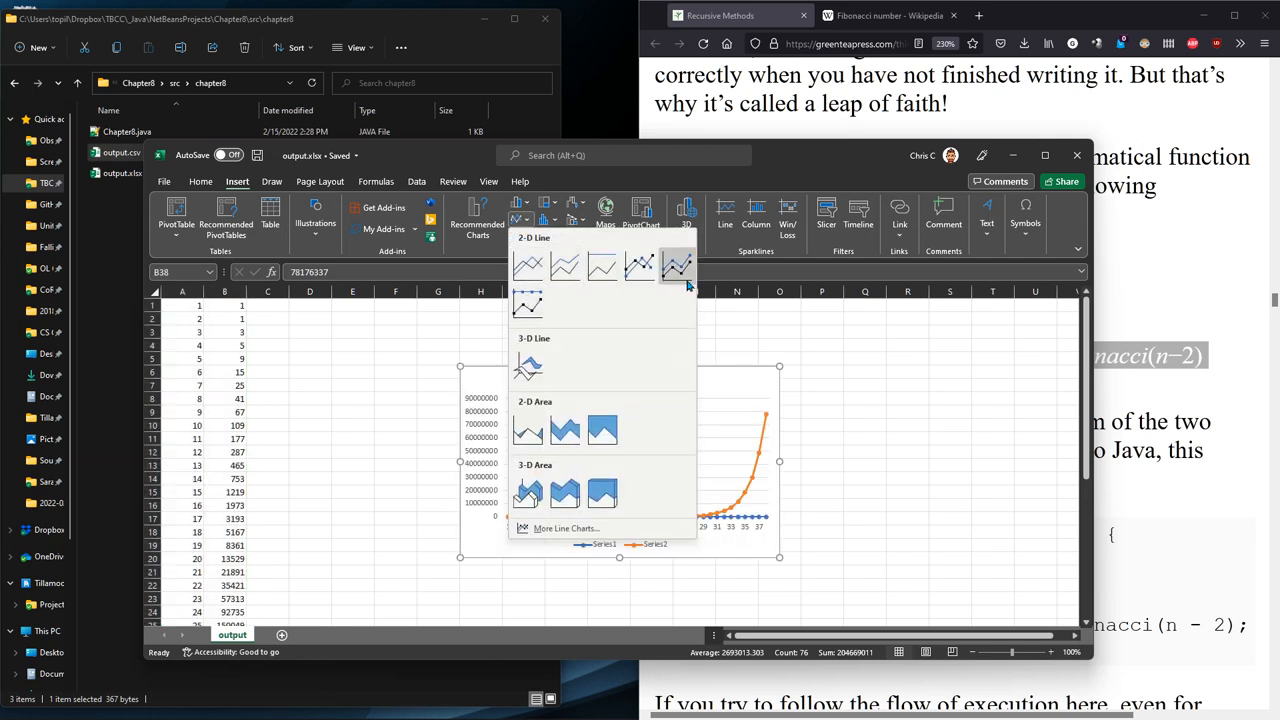
pyautogui.moveTo(676, 268)
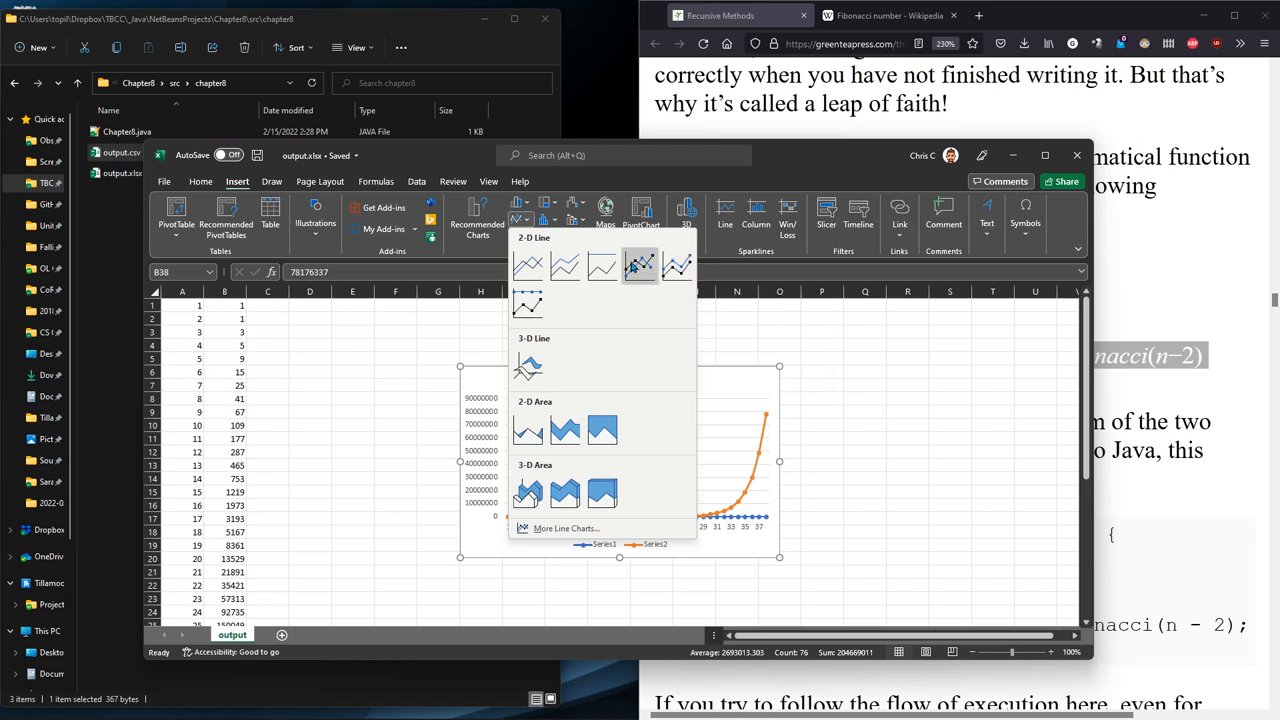
pyautogui.moveTo(640, 264)
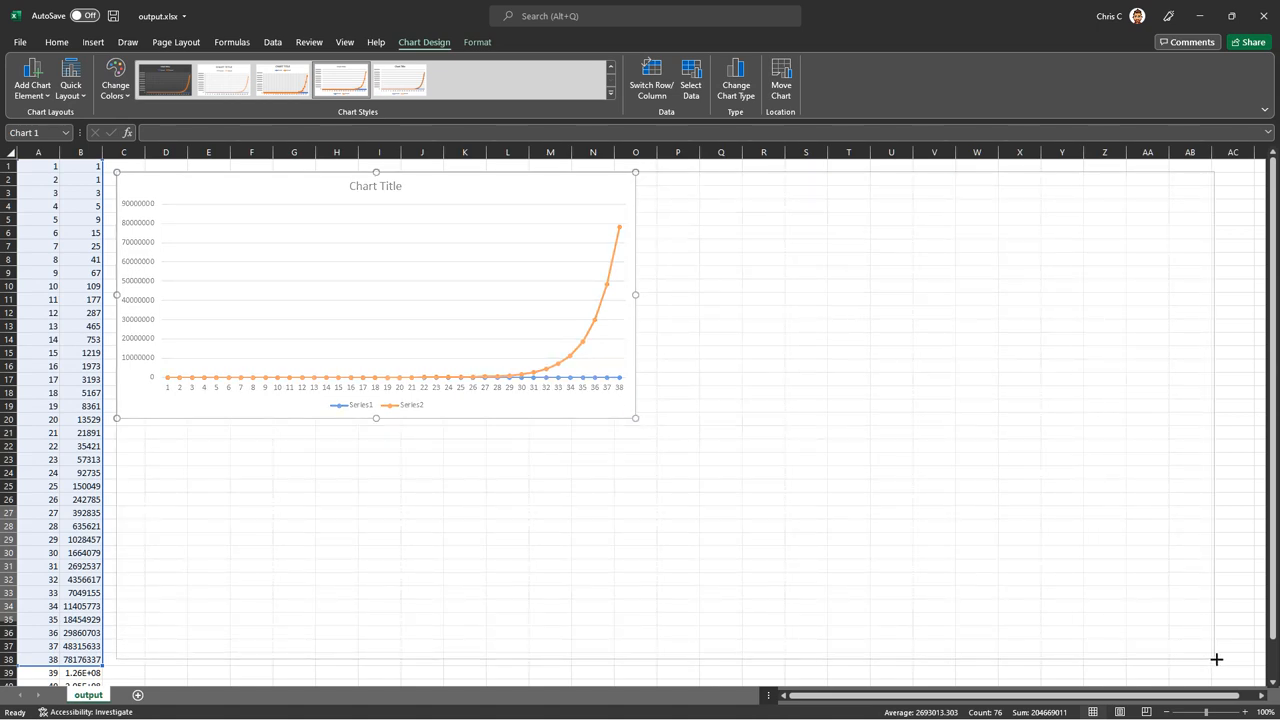
# Enlarge the line chart by dragging its corner handle to span most of the sheet
pyautogui.moveTo(636, 418); pyautogui.dragTo(1212, 660)
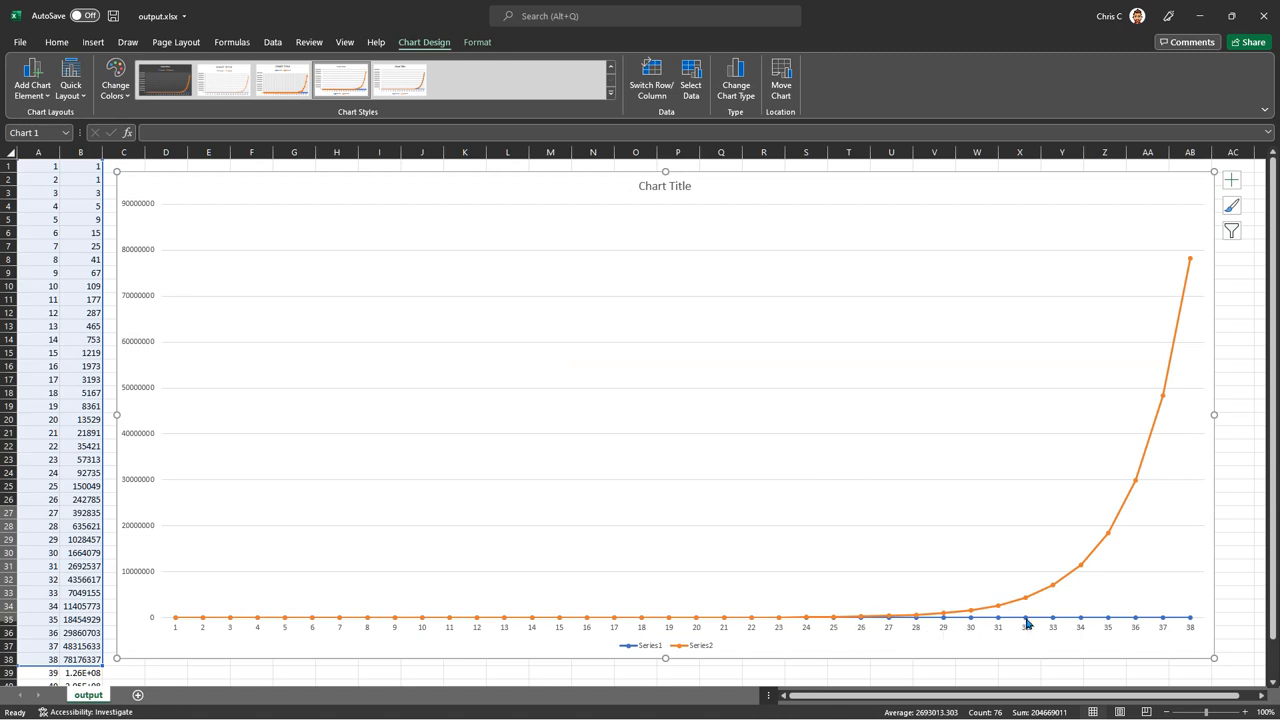
pyautogui.moveTo(108, 344)
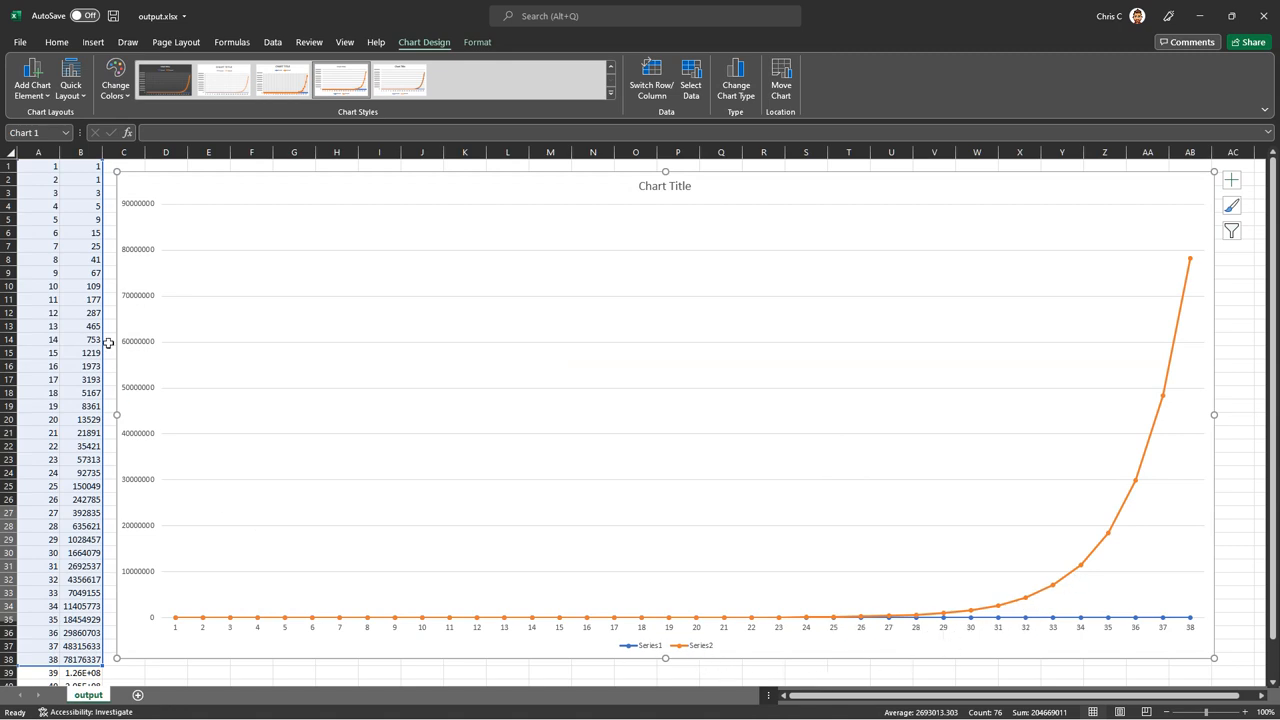
pyautogui.moveTo(56, 262)
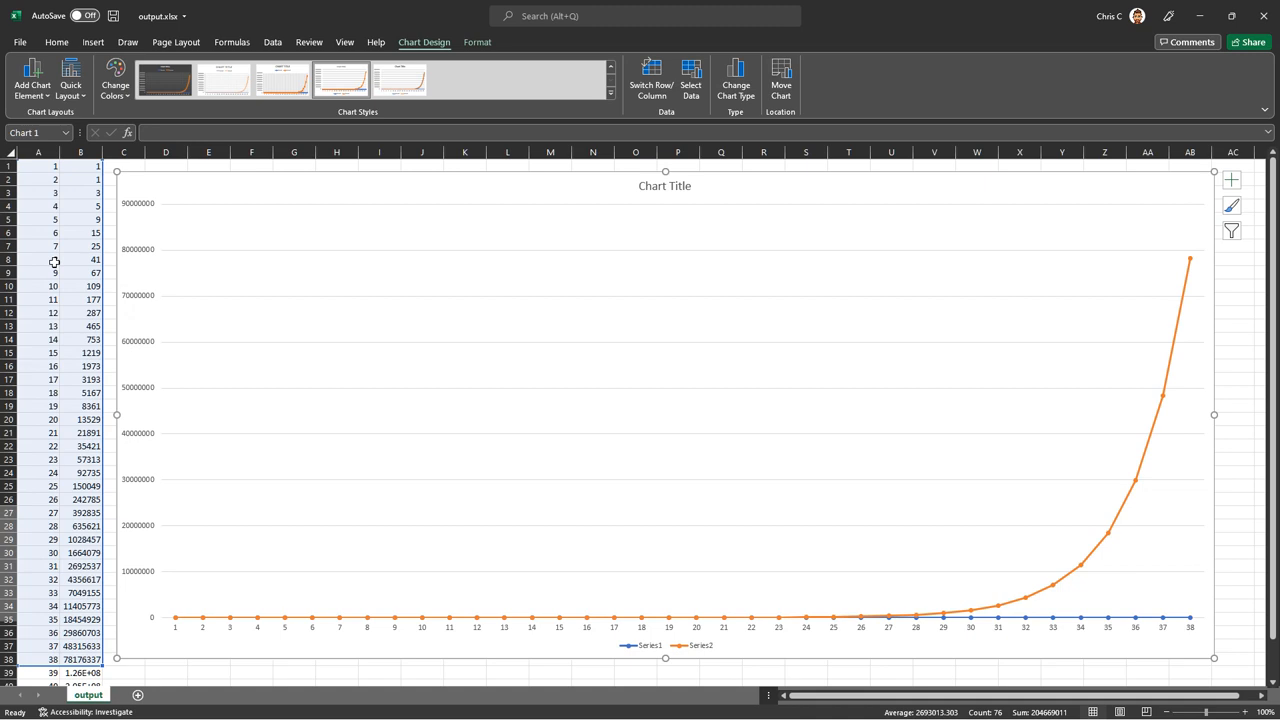
pyautogui.moveTo(1042, 600)
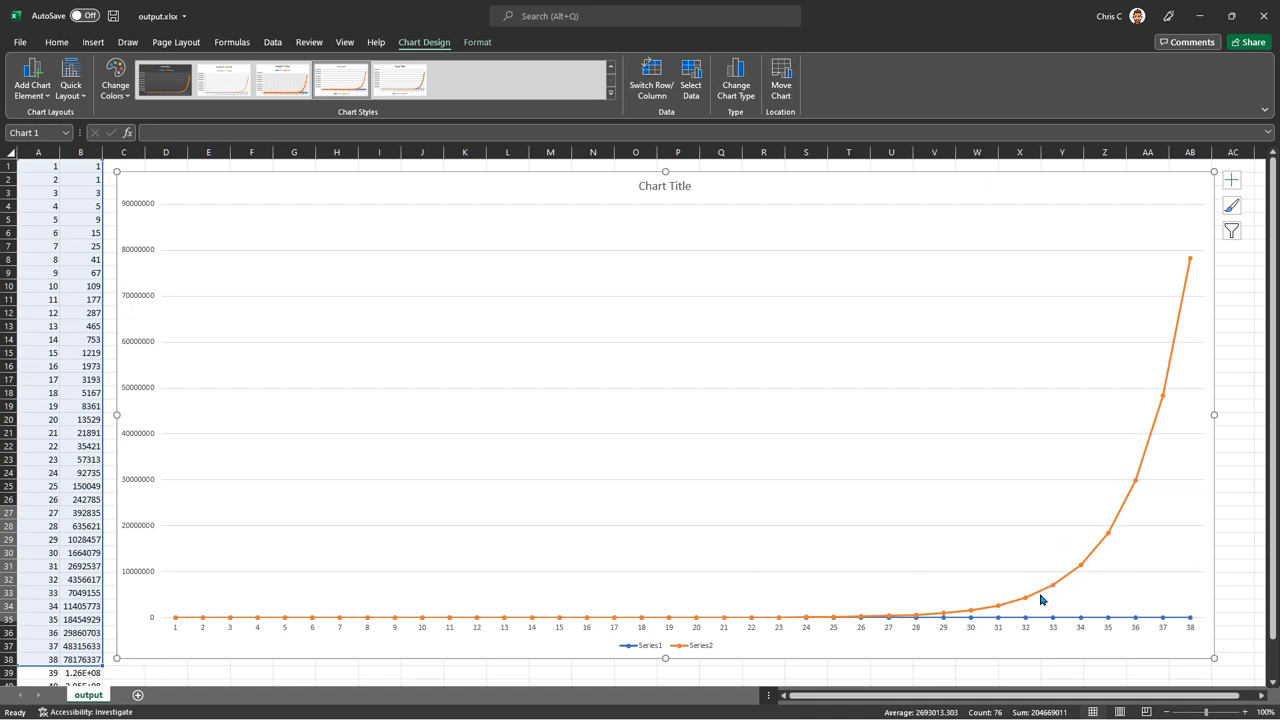
pyautogui.moveTo(866, 588)
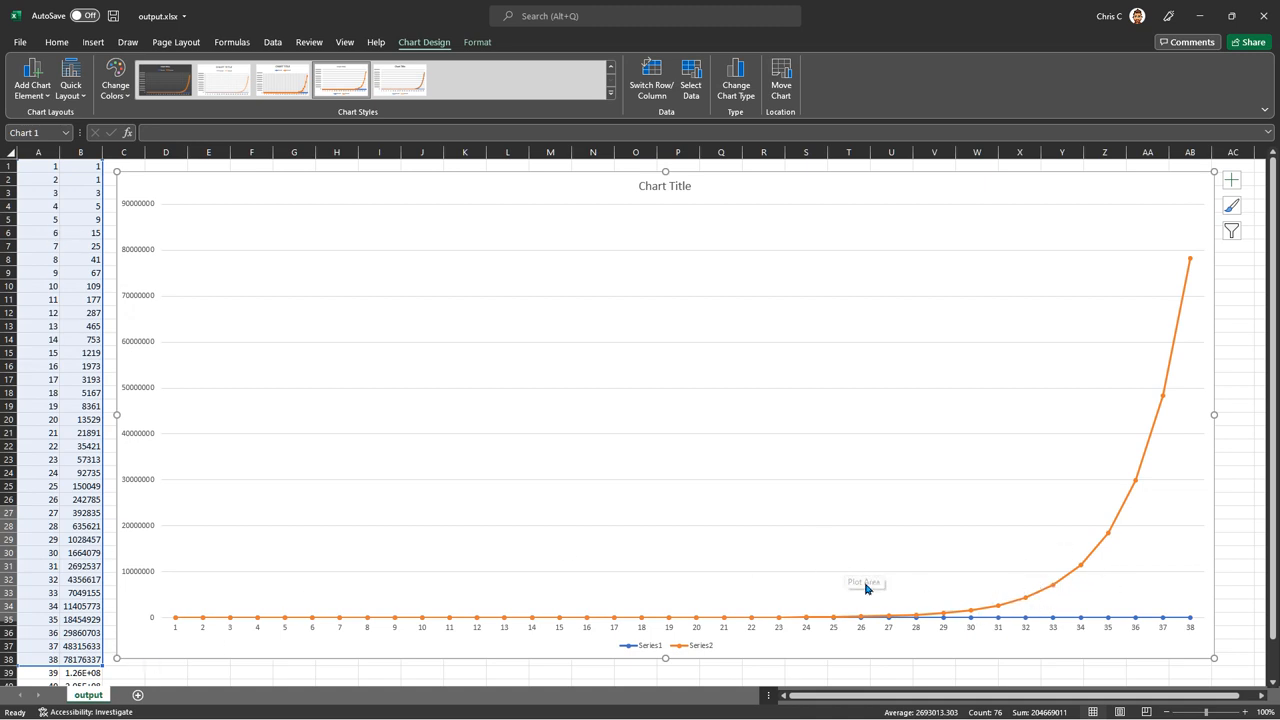
pyautogui.moveTo(1196, 268)
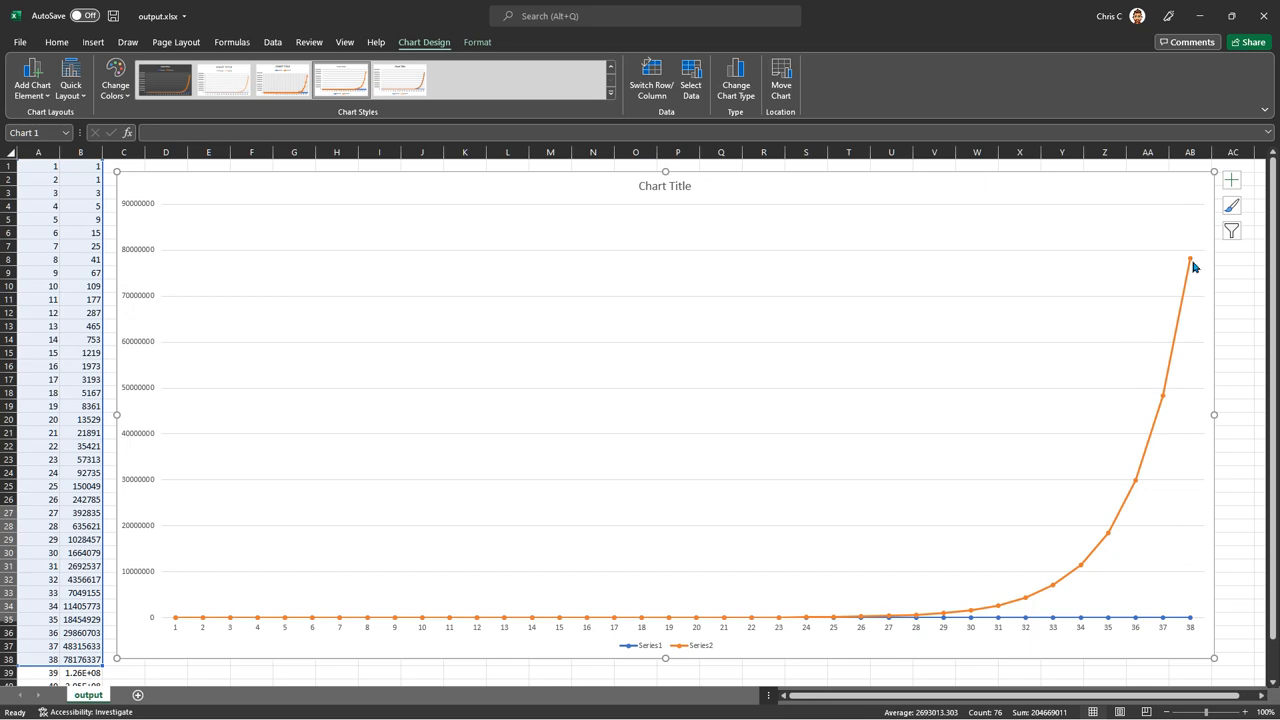
pyautogui.moveTo(1188, 292)
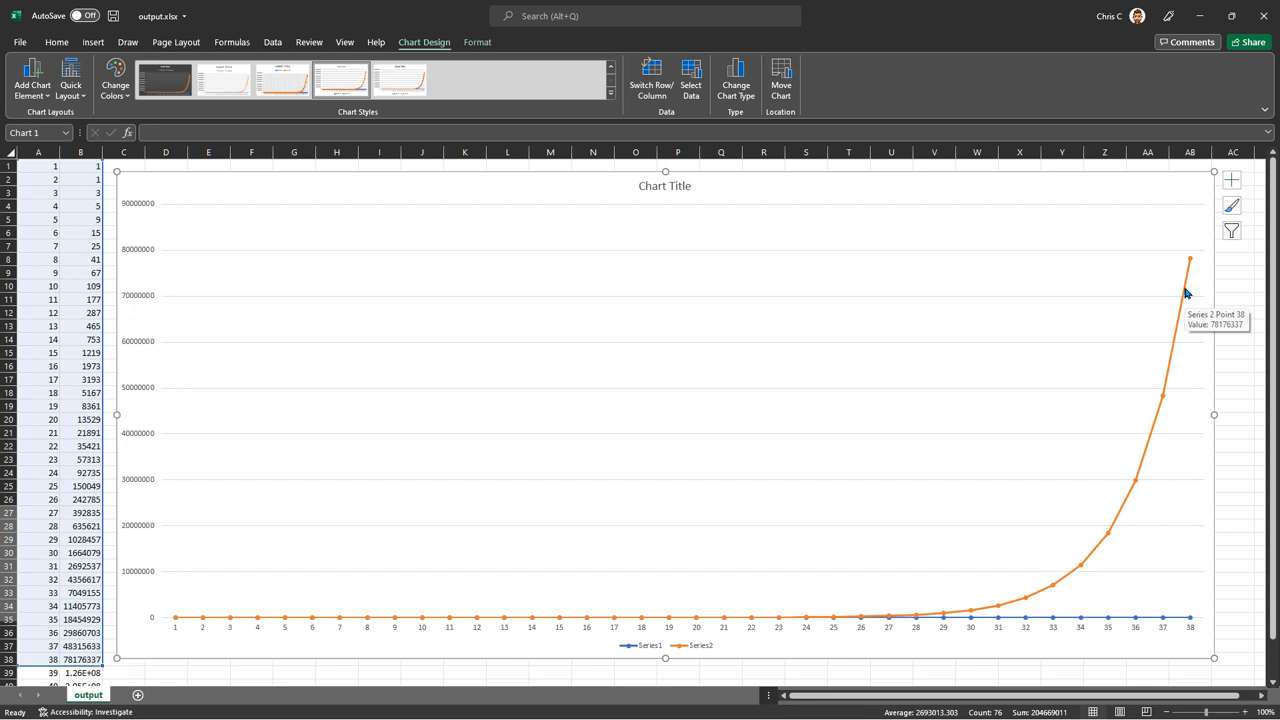
pyautogui.moveTo(1190, 632)
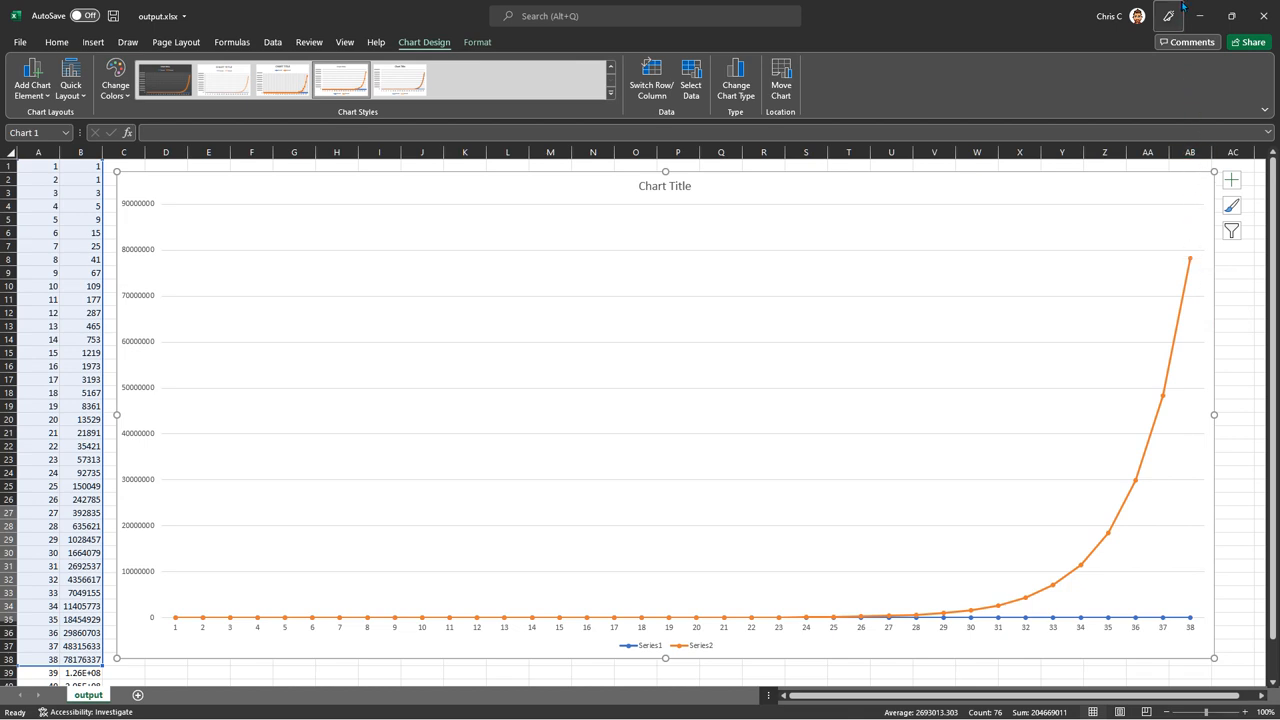
pyautogui.moveTo(1112, 412)
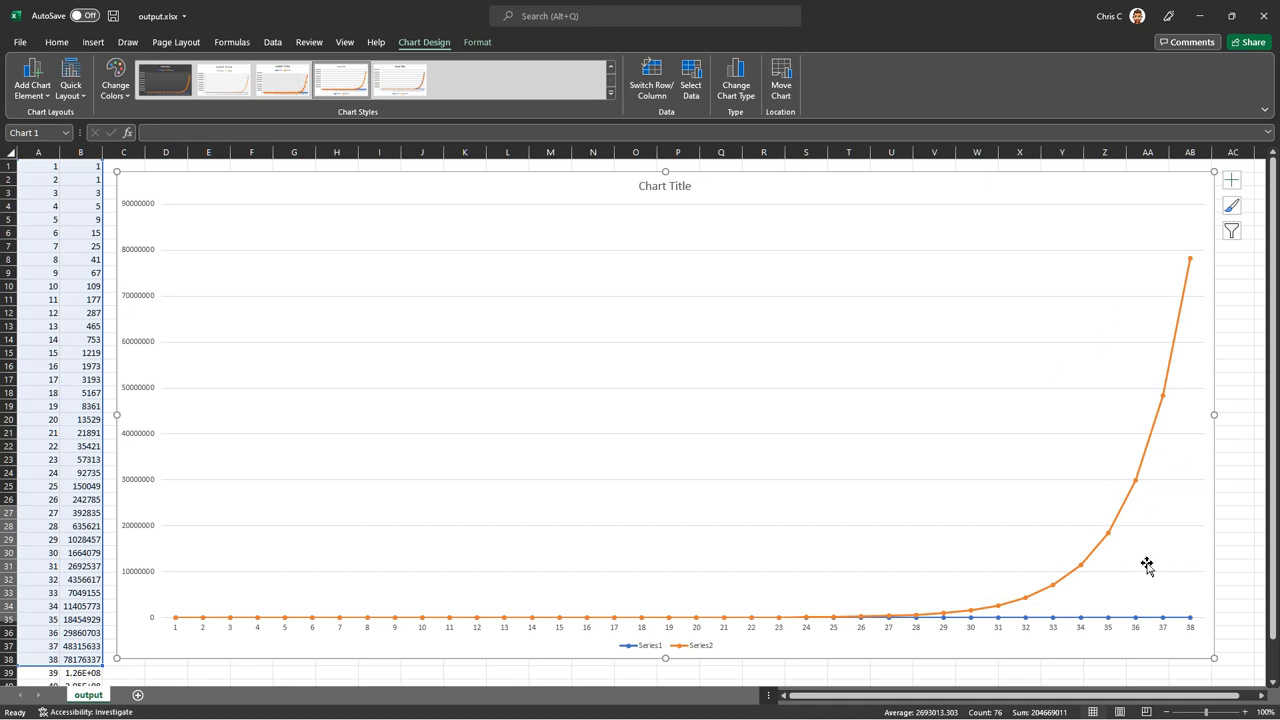
pyautogui.moveTo(1116, 580)
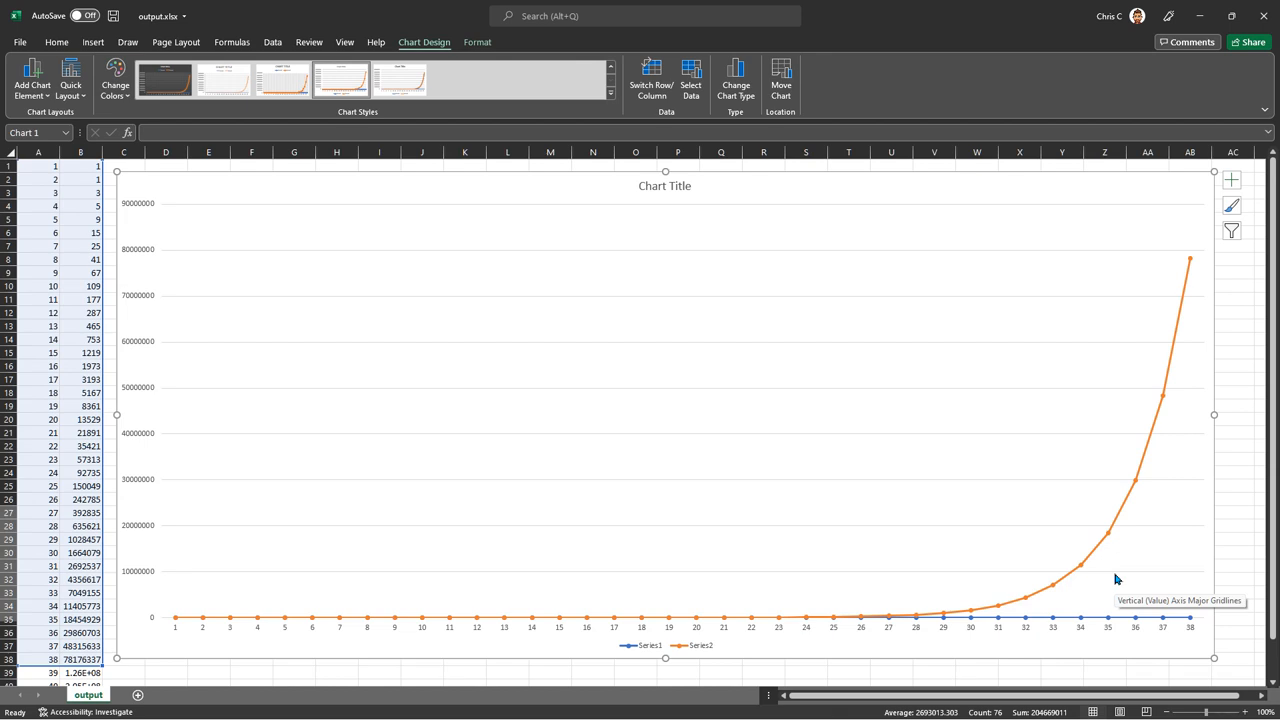
pyautogui.moveTo(1124, 590)
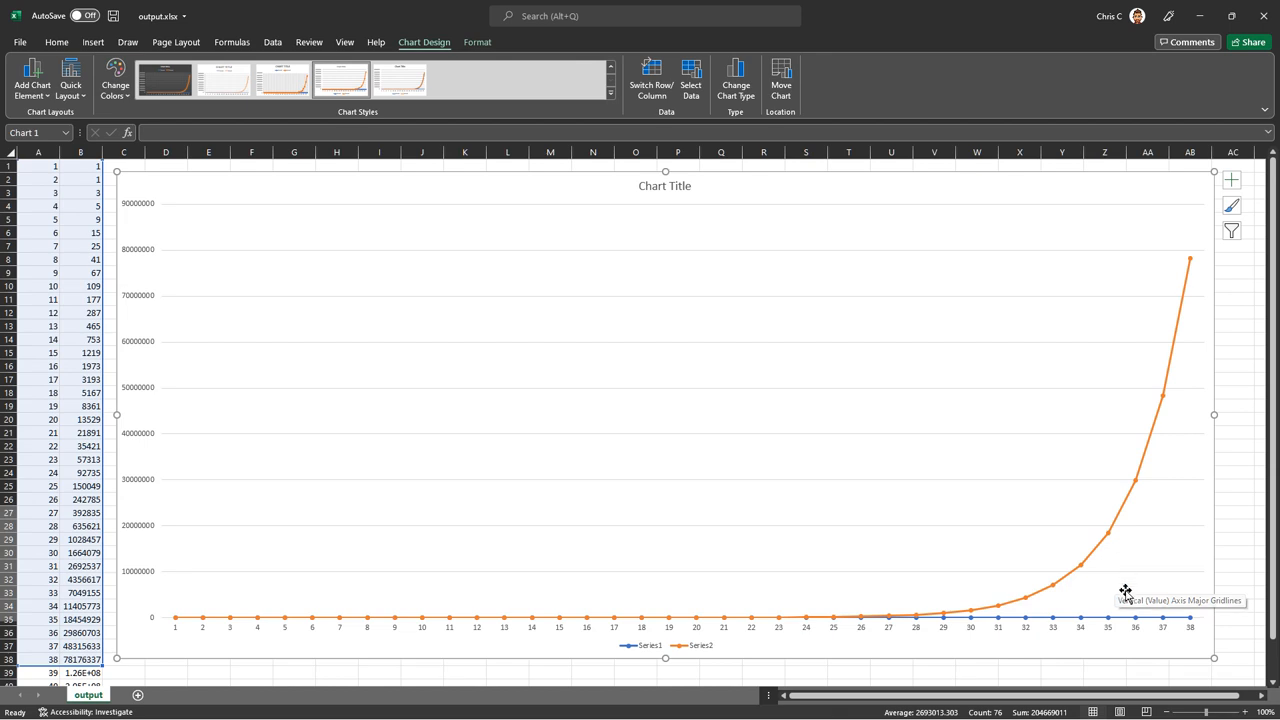
pyautogui.moveTo(1172, 624)
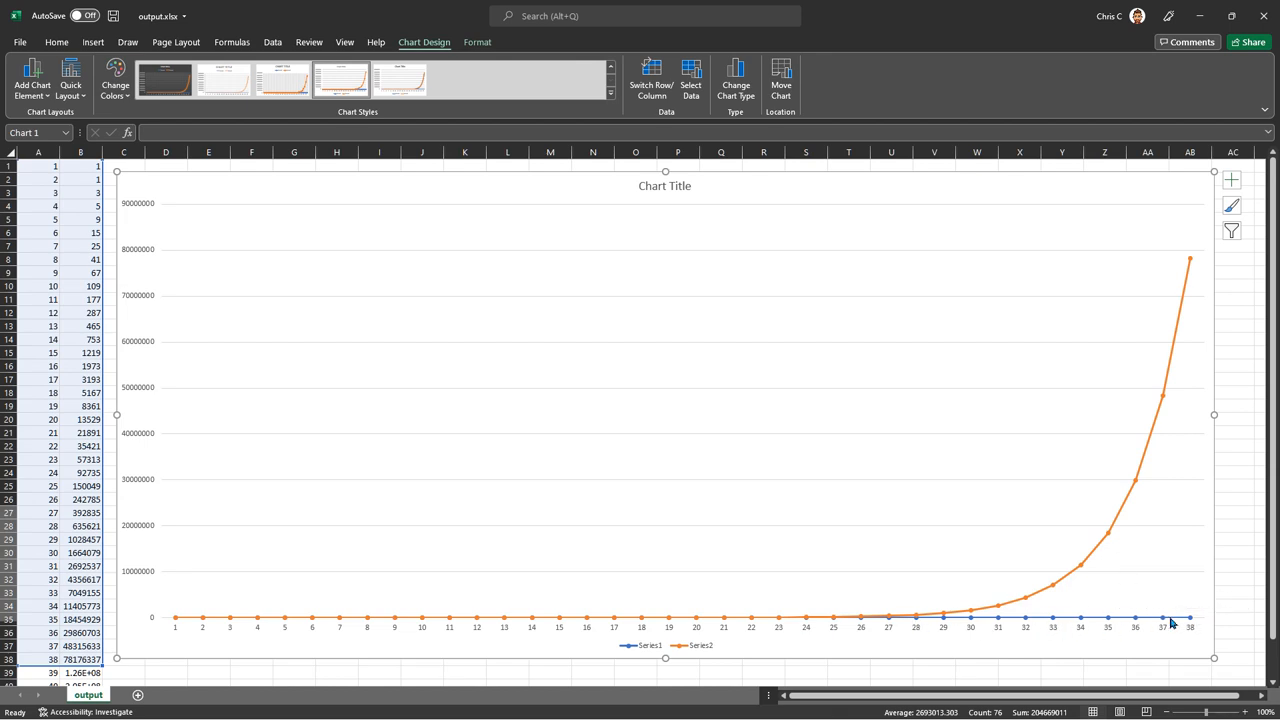